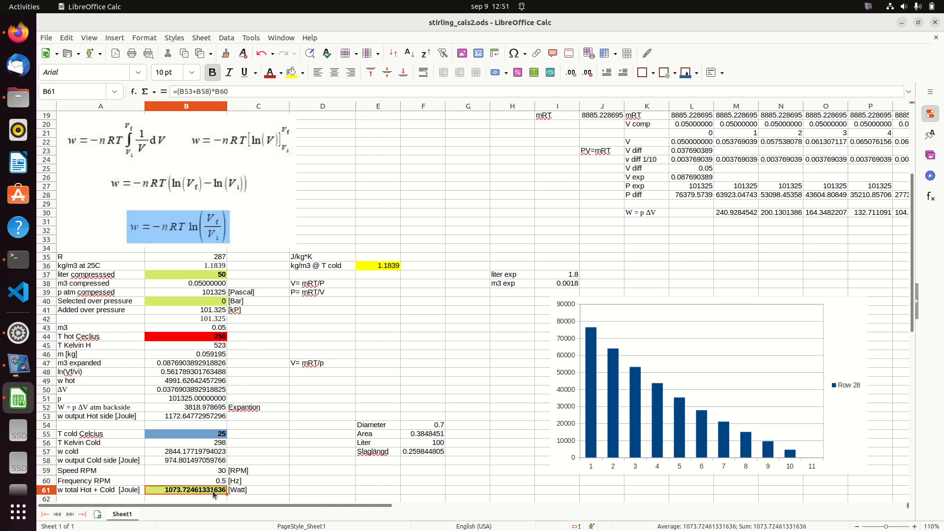
mouse_move(238, 233)
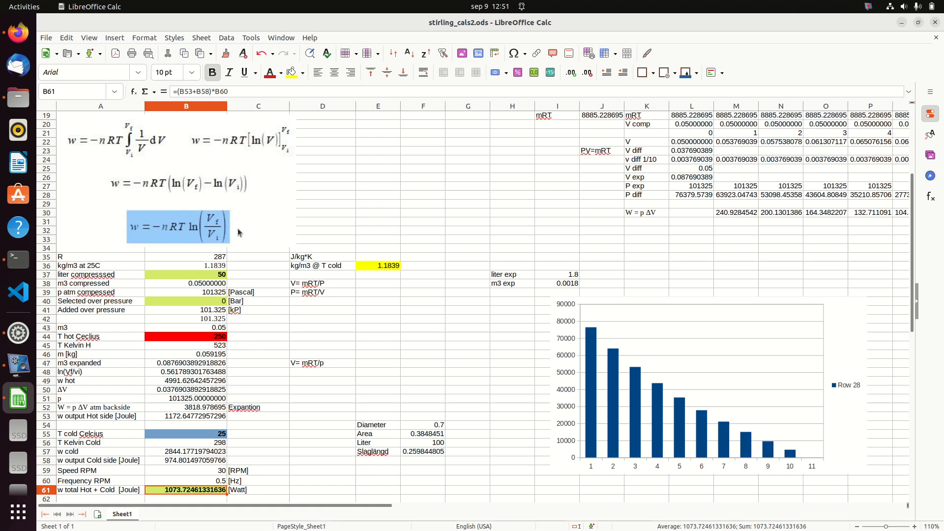
mouse_move(162, 271)
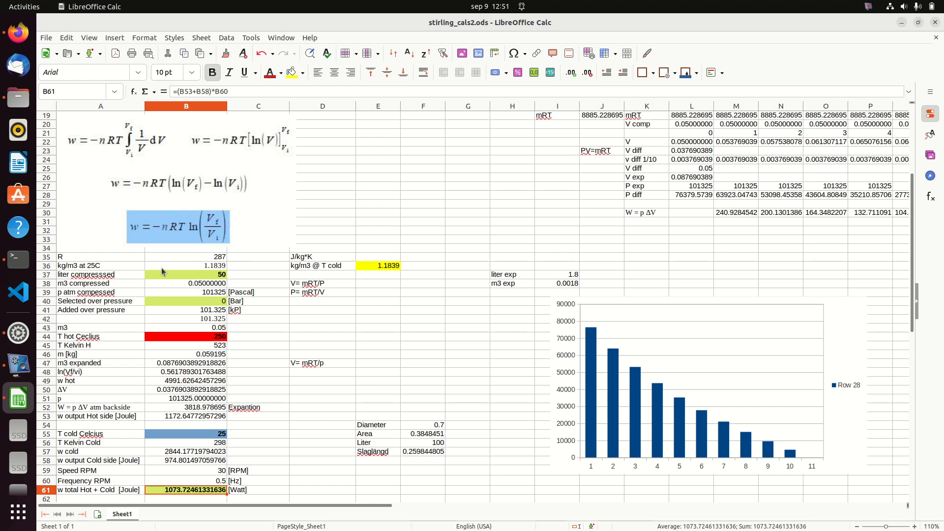
mouse_move(69, 172)
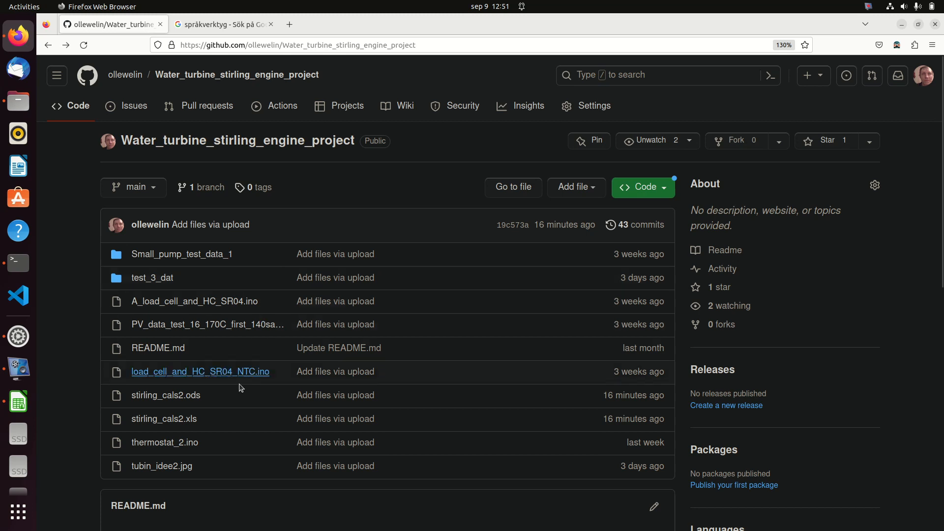
mouse_move(165, 395)
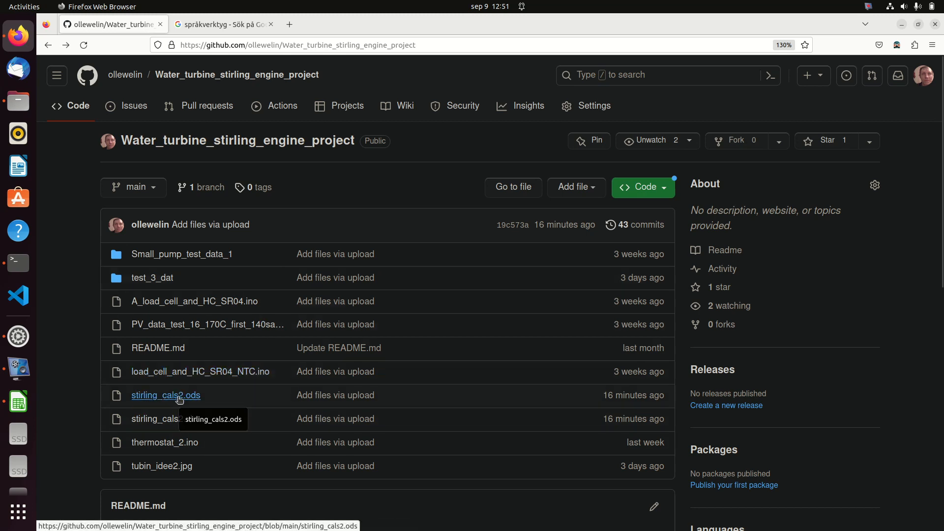
mouse_move(163, 418)
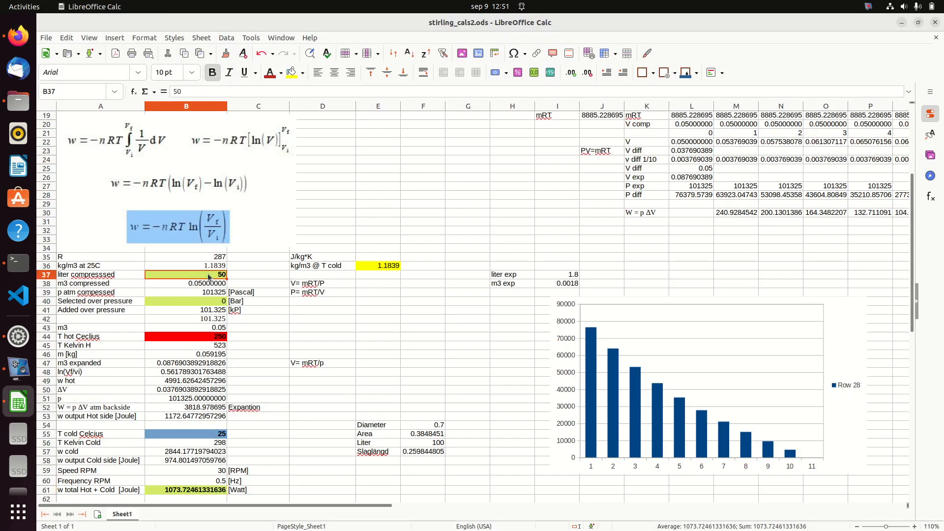
Inspect the compressed-liter, cold-temperature and output cells, then commit over-pressure and check the added-pressure formula
click(185, 301)
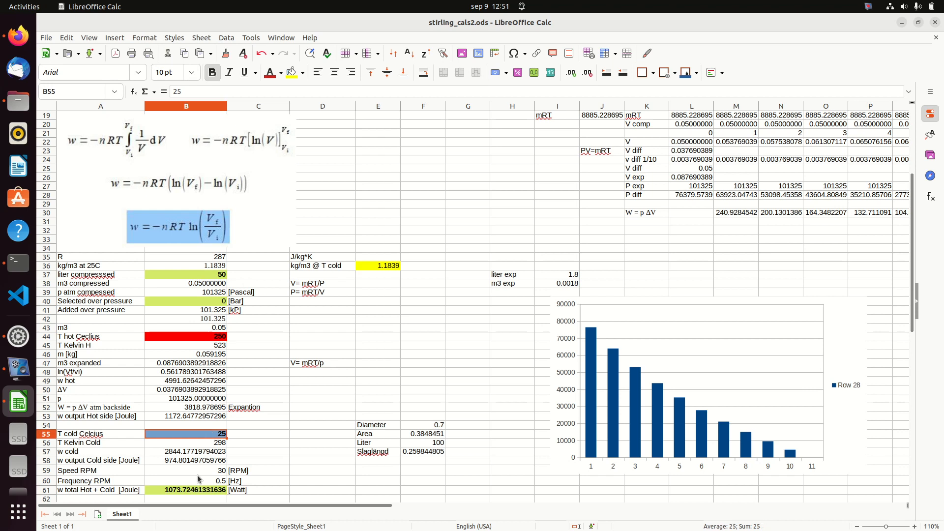
click(186, 490)
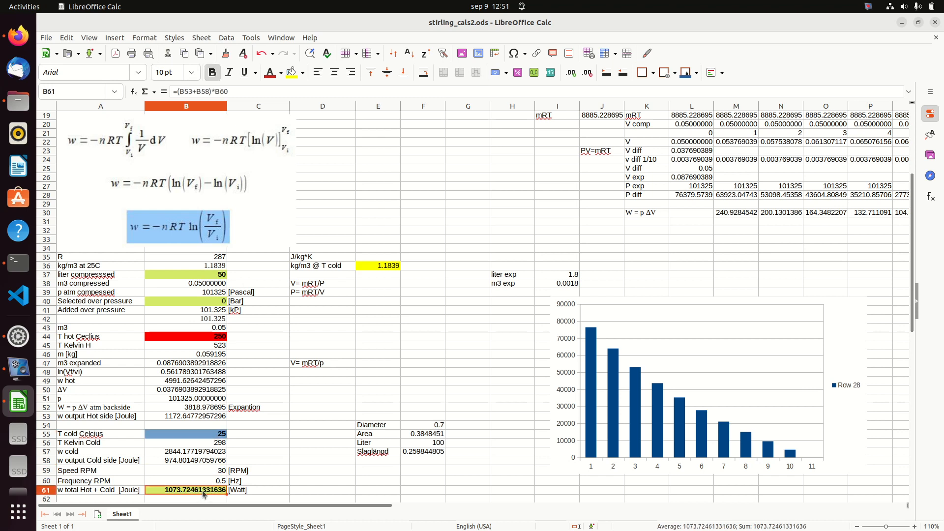
click(185, 301)
text(1)
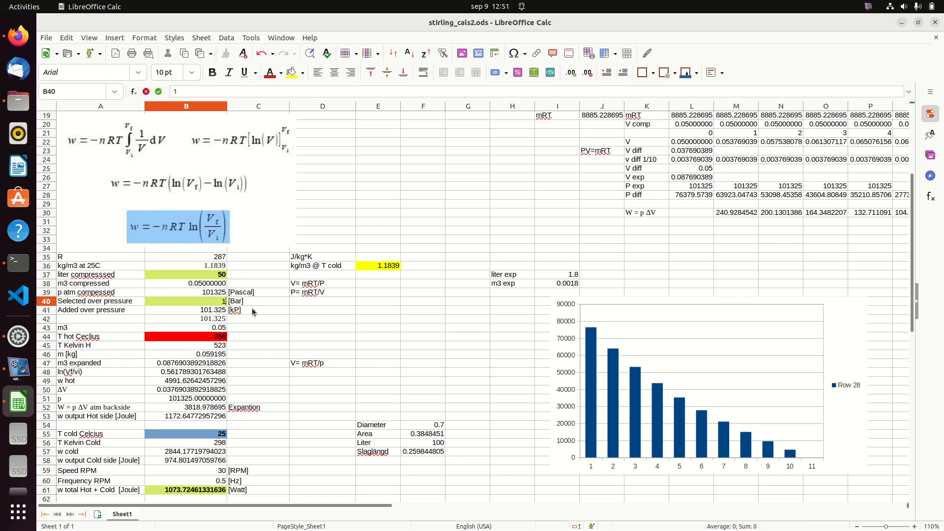
click(185, 310)
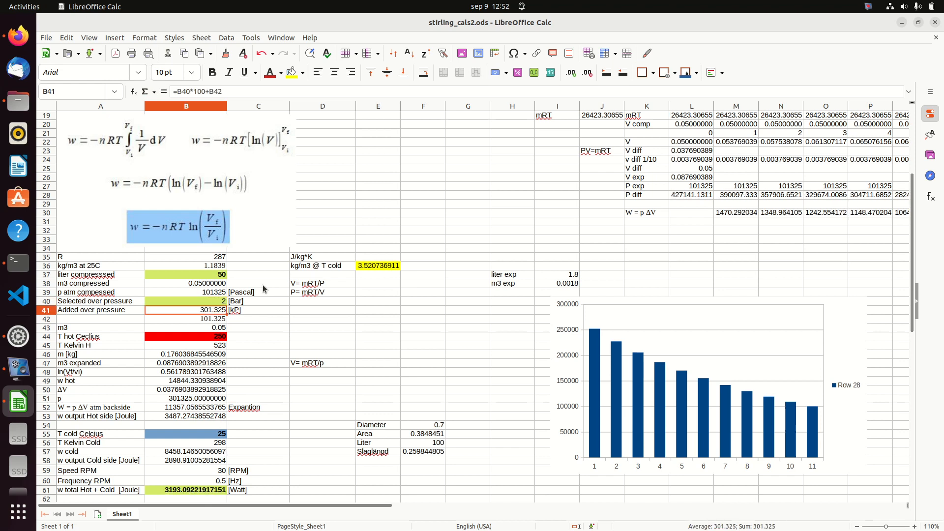
click(186, 301)
text(0)
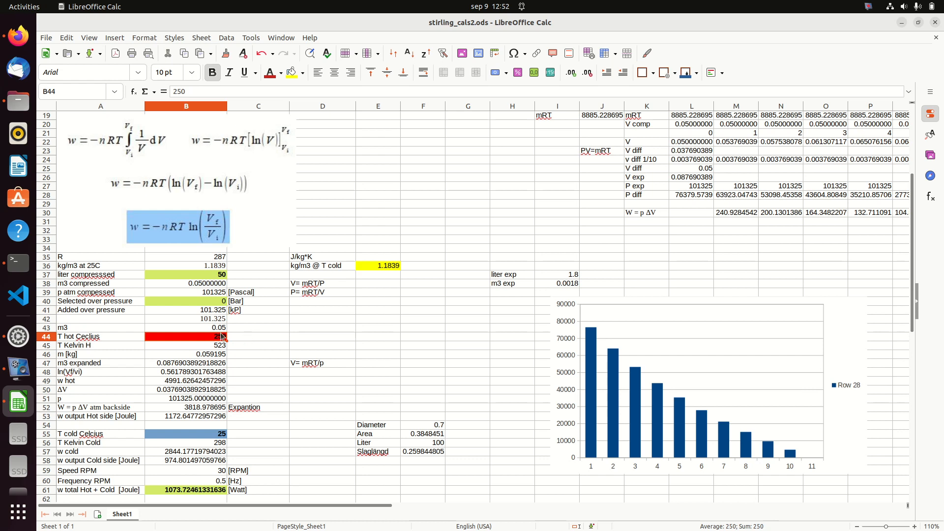
mouse_move(211, 443)
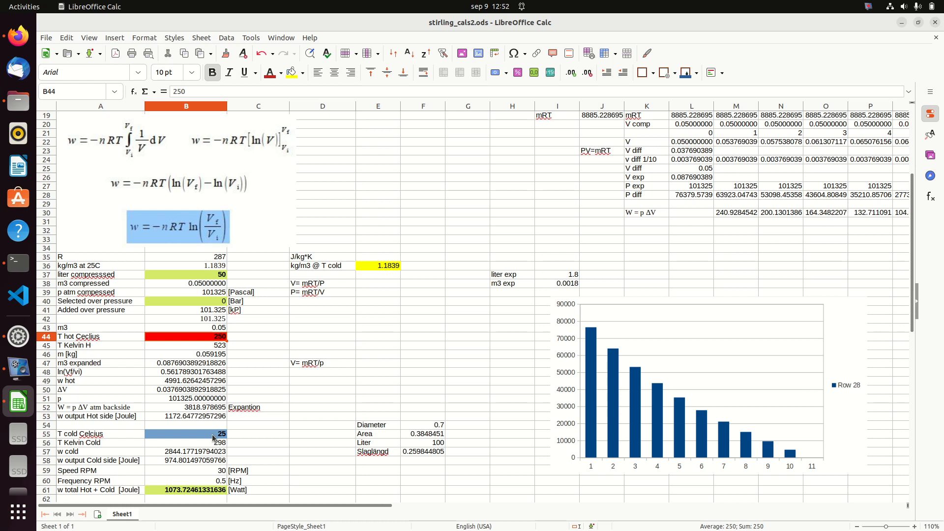
mouse_move(204, 342)
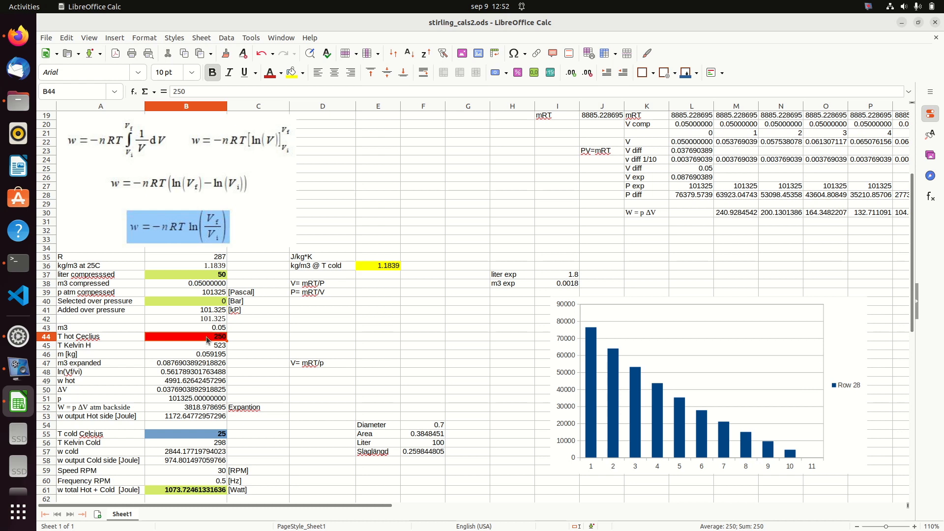
mouse_move(224, 360)
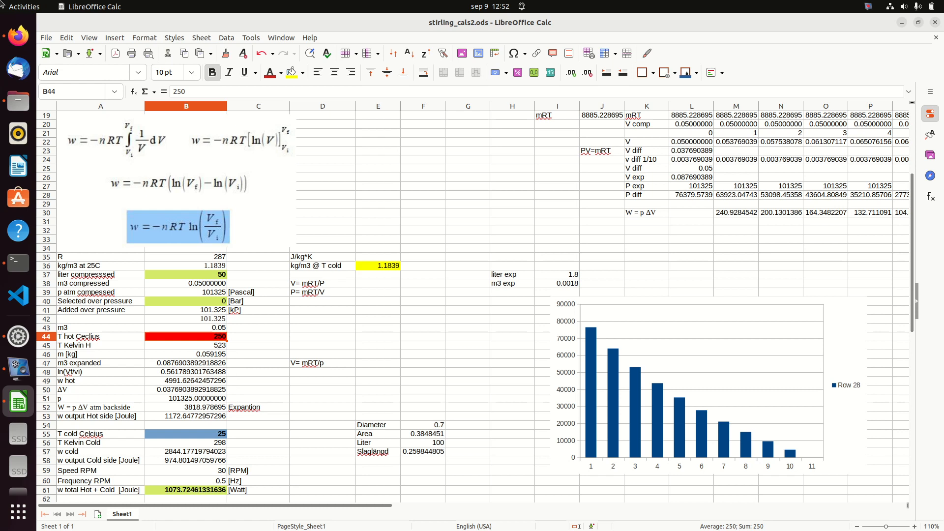
mouse_move(21, 369)
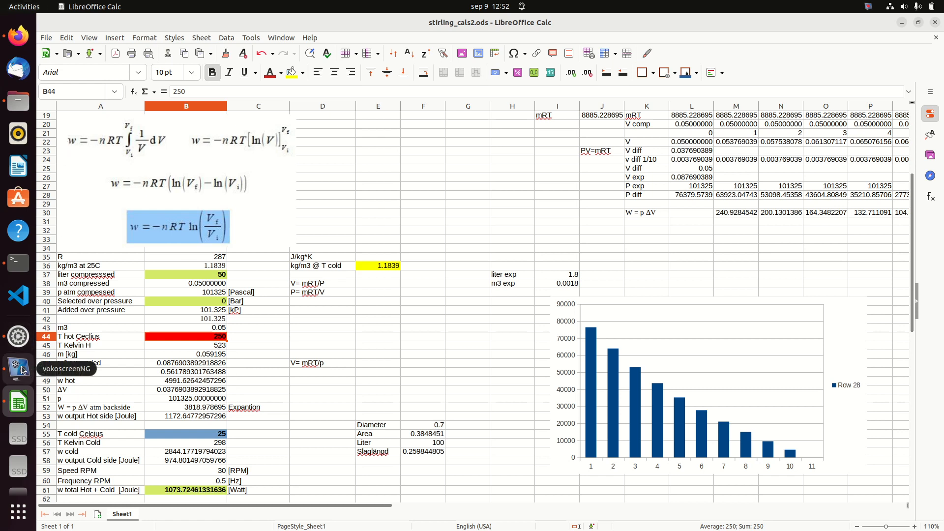